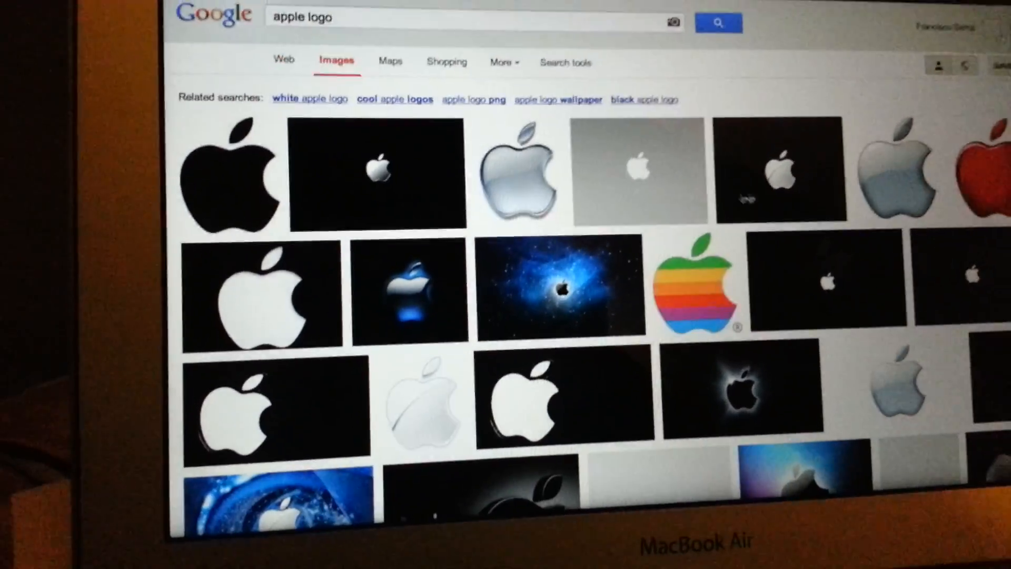
Step: Open the blue space Apple logo result from the 'apple logo' image search
left_click(561, 292)
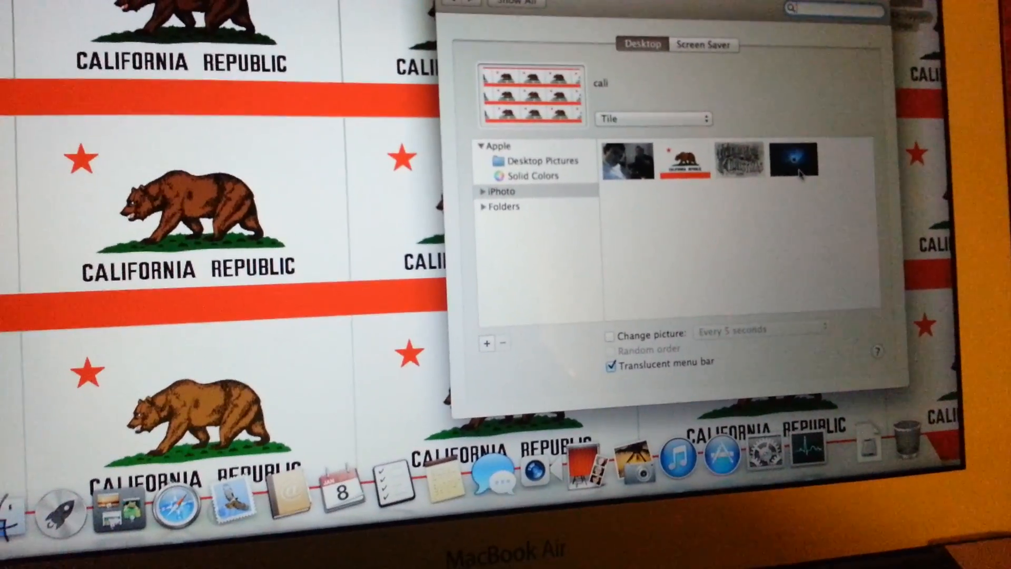
Step: Set the space Apple logo as desktop picture with Fit to Screen arrangement
left_click(791, 161)
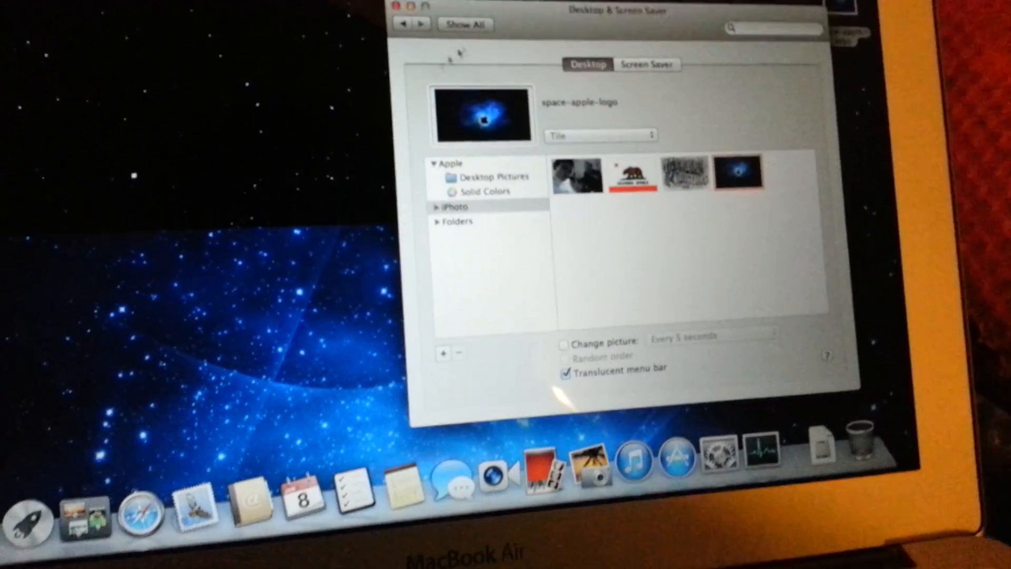
left_click(600, 135)
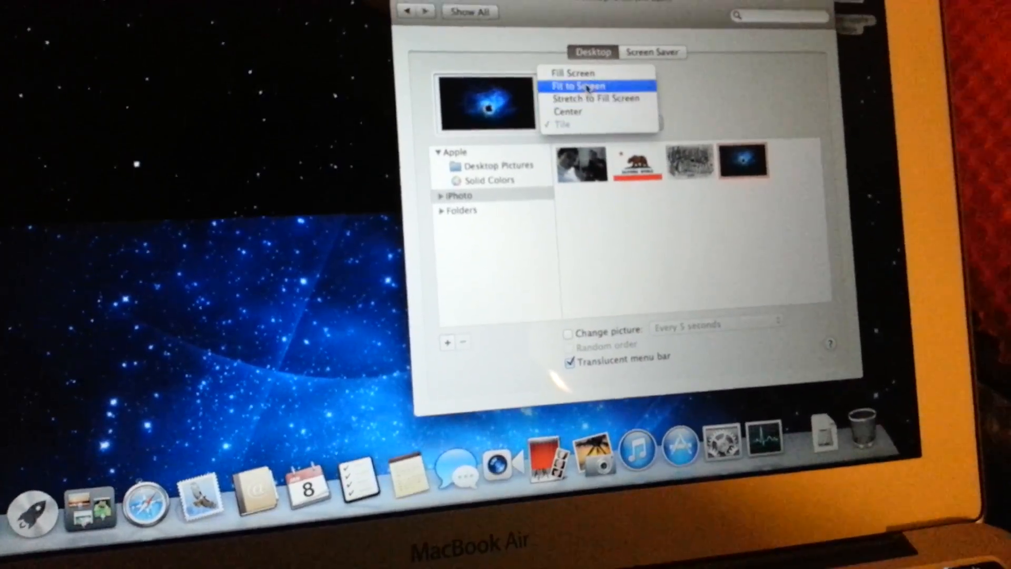
left_click(577, 85)
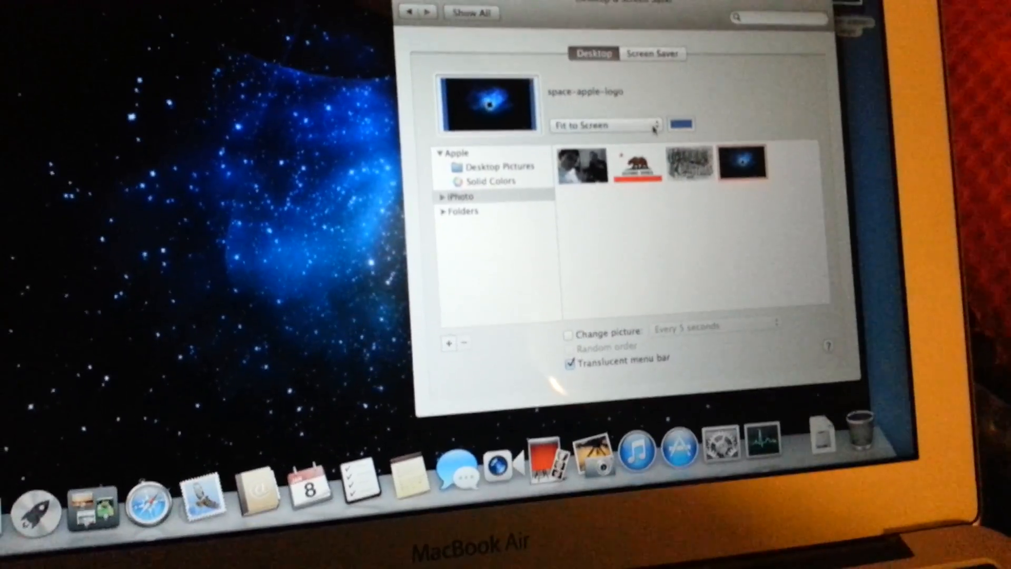